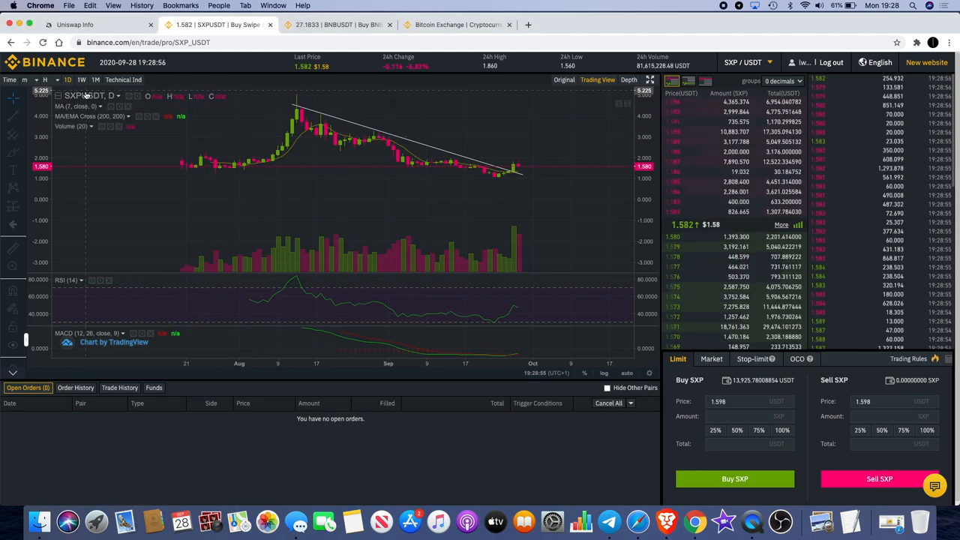
pyautogui.moveTo(385, 145)
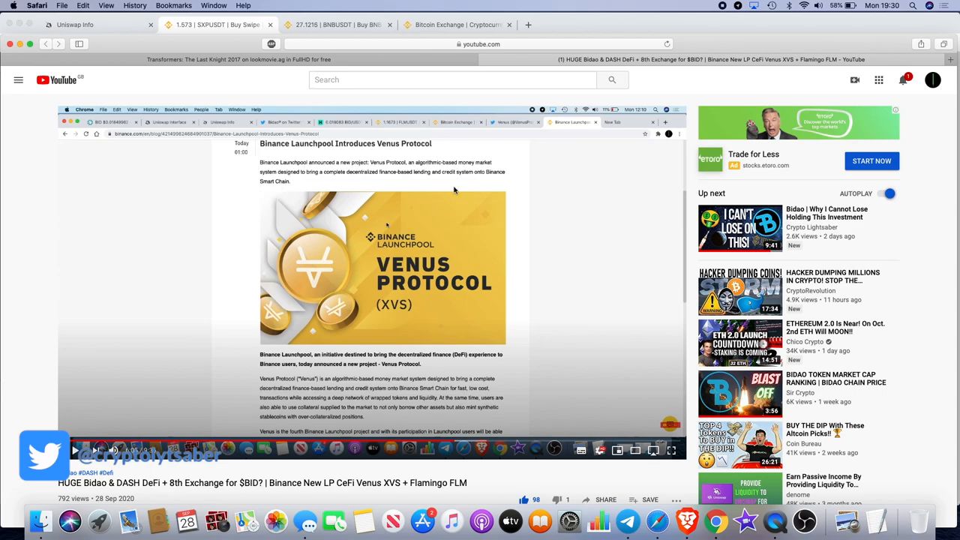
pyautogui.moveTo(359, 177)
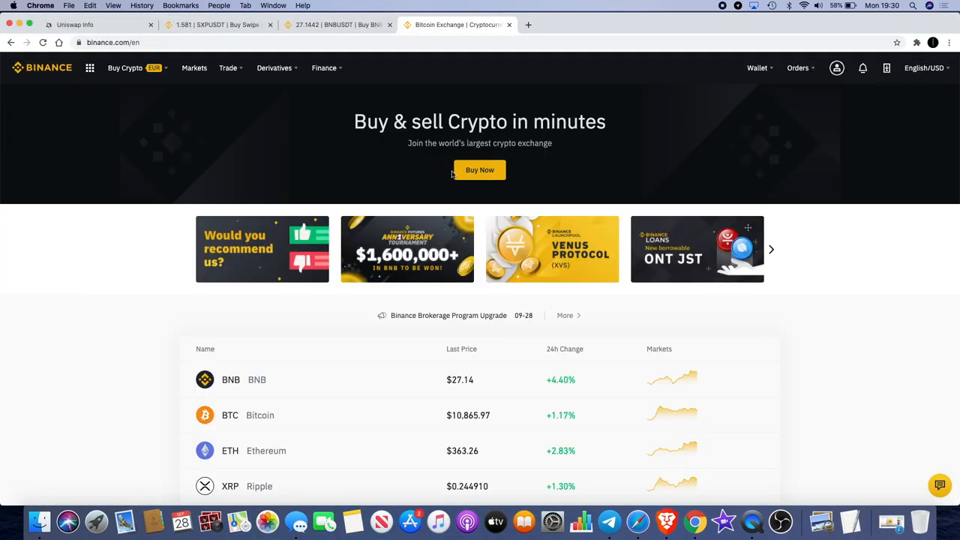
pyautogui.moveTo(561, 251)
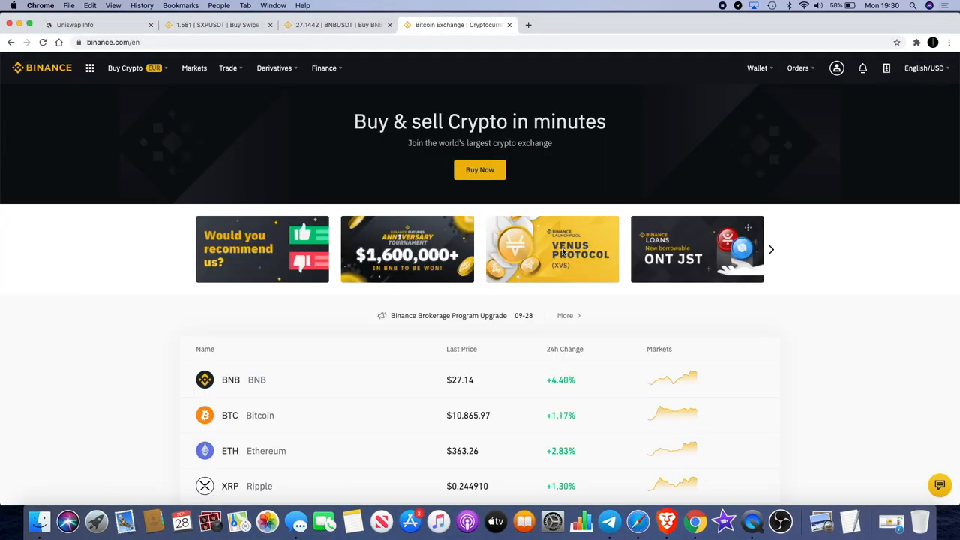
# Step: Open the Venus (XVS) Launchpool announcement and read down to the BNB, SXP and BUSD pools
pyautogui.click(551, 249)
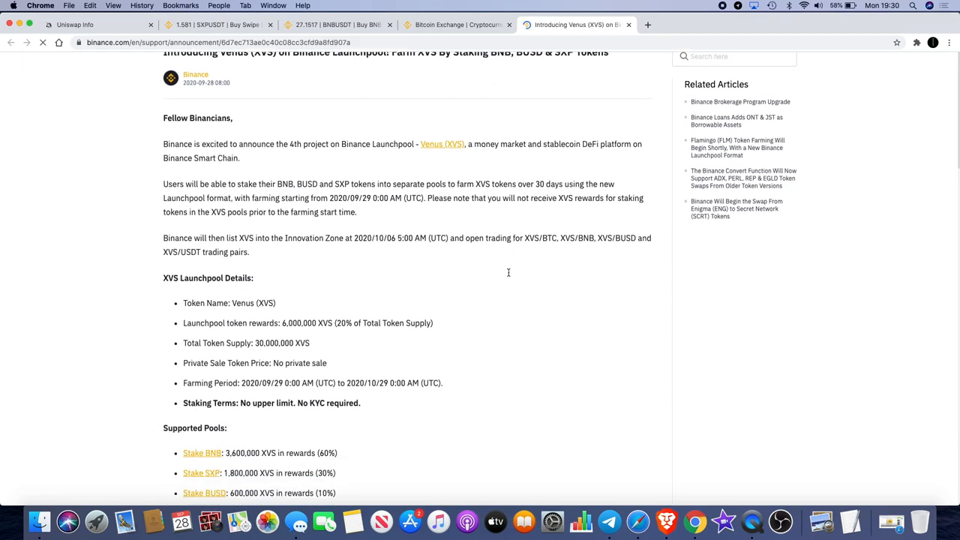
pyautogui.scroll(-3)
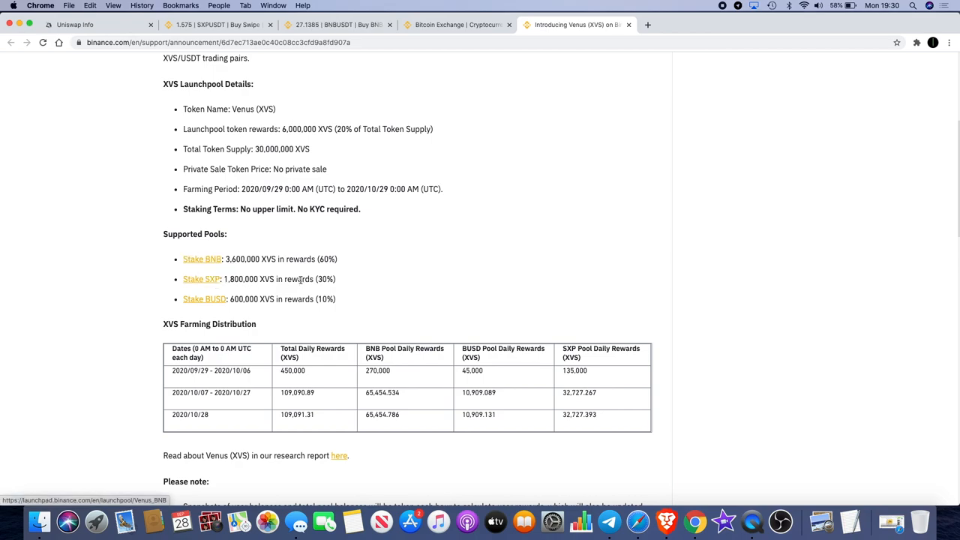
pyautogui.scroll(-3)
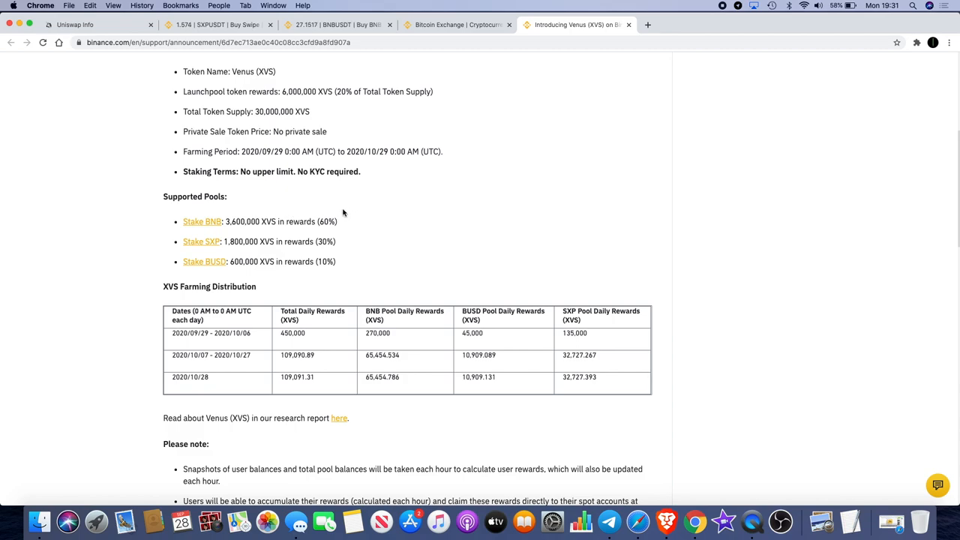
pyautogui.scroll(-3)
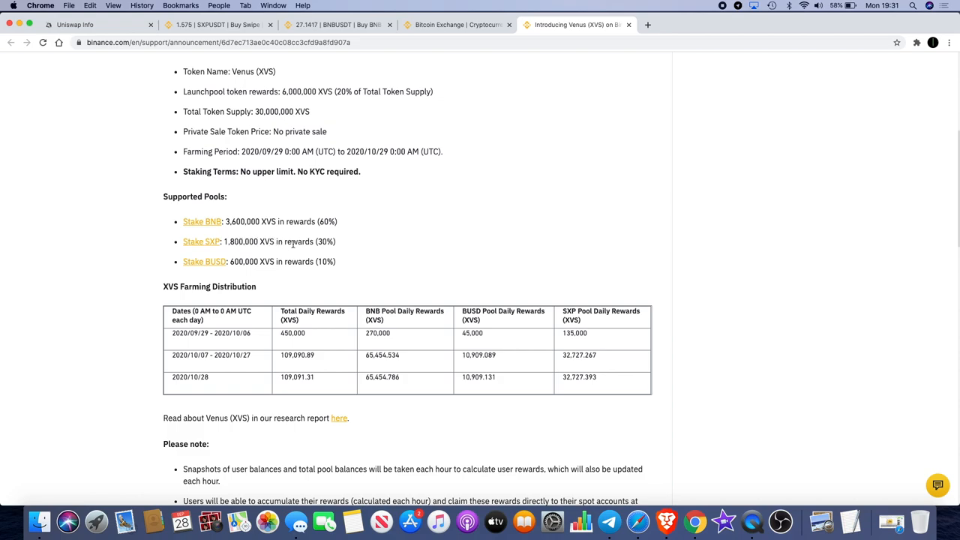
pyautogui.moveTo(335, 201)
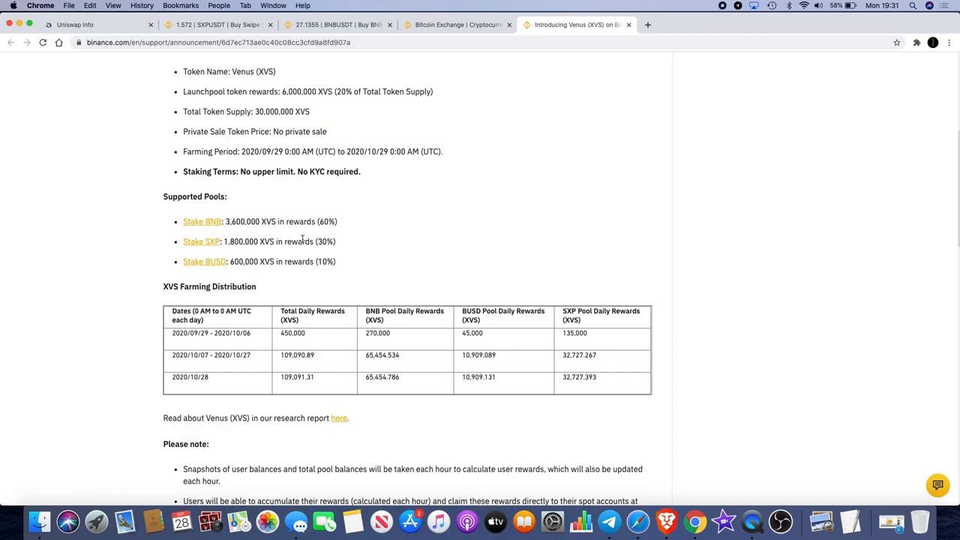
pyautogui.scroll(-3)
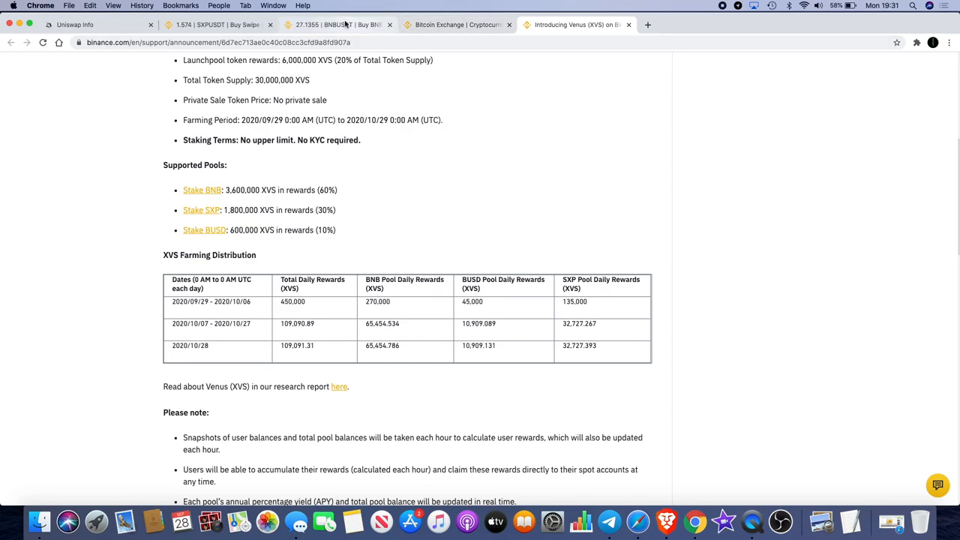
# Step: Switch tabs back to the Binance home page with live BNB, BTC, ETH and XRP prices
pyautogui.click(338, 25)
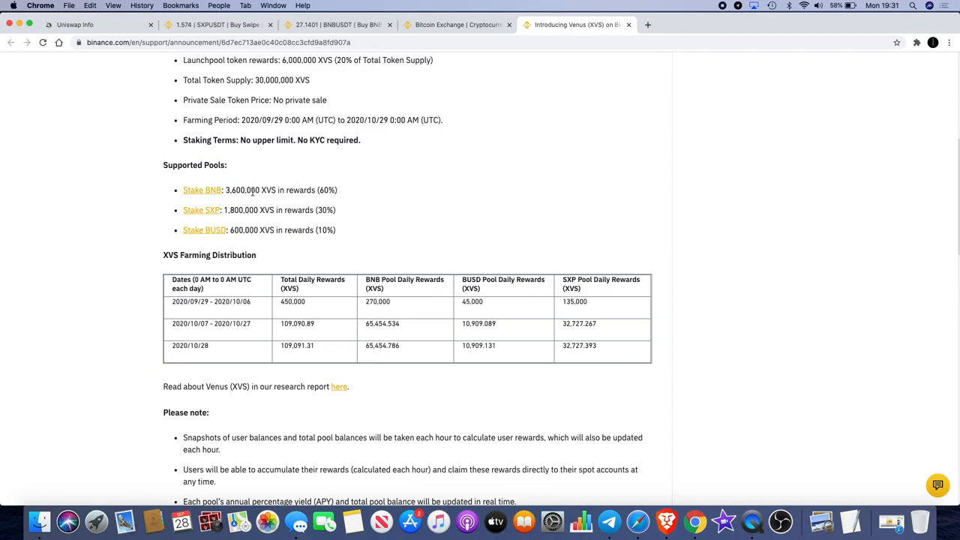
pyautogui.moveTo(249, 187)
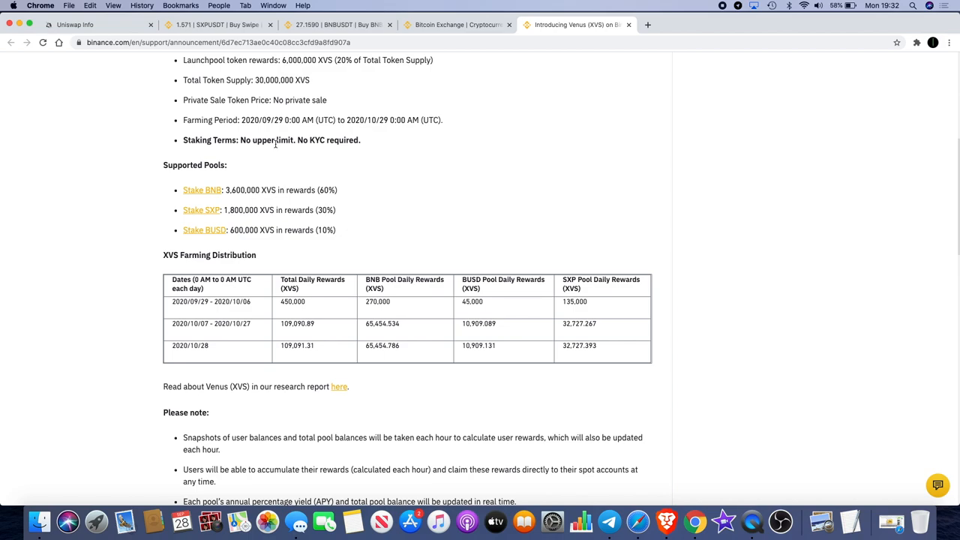
pyautogui.click(217, 25)
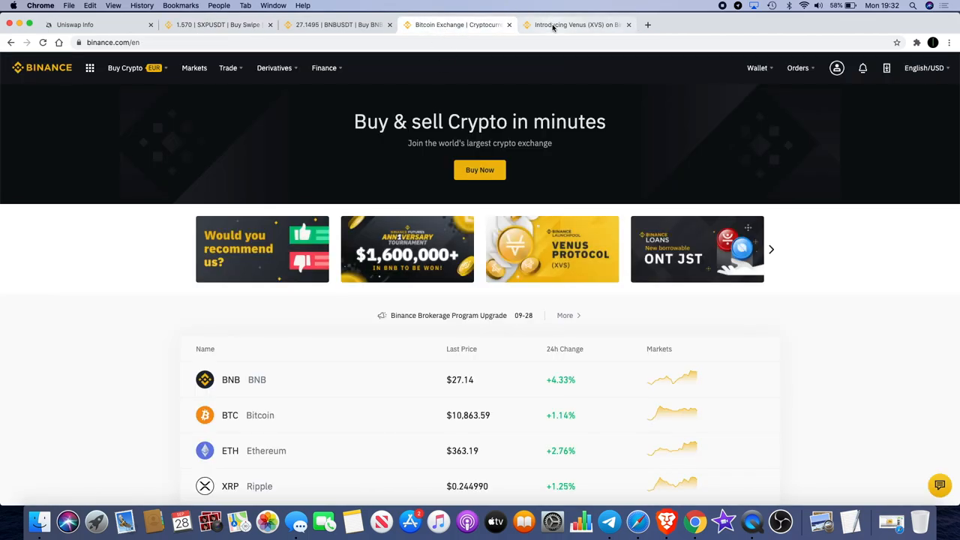
# Step: Re-read the Venus (XVS) announcement's details and pools, glancing at the home page in between
pyautogui.click(576, 24)
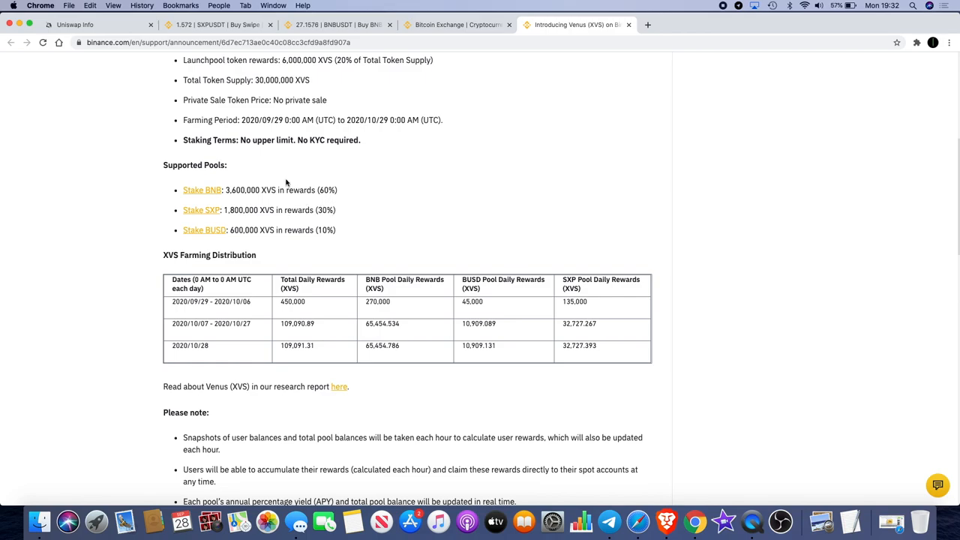
pyautogui.scroll(3)
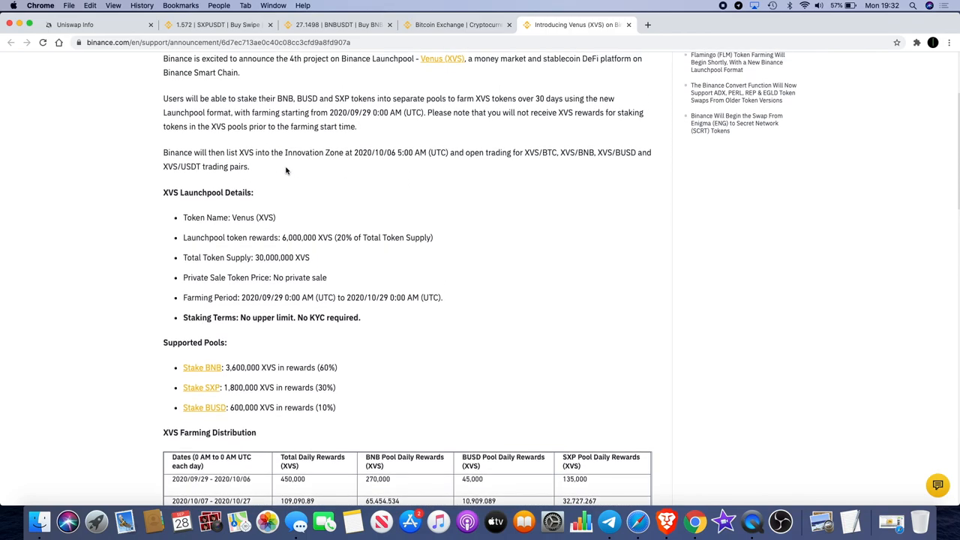
pyautogui.scroll(3)
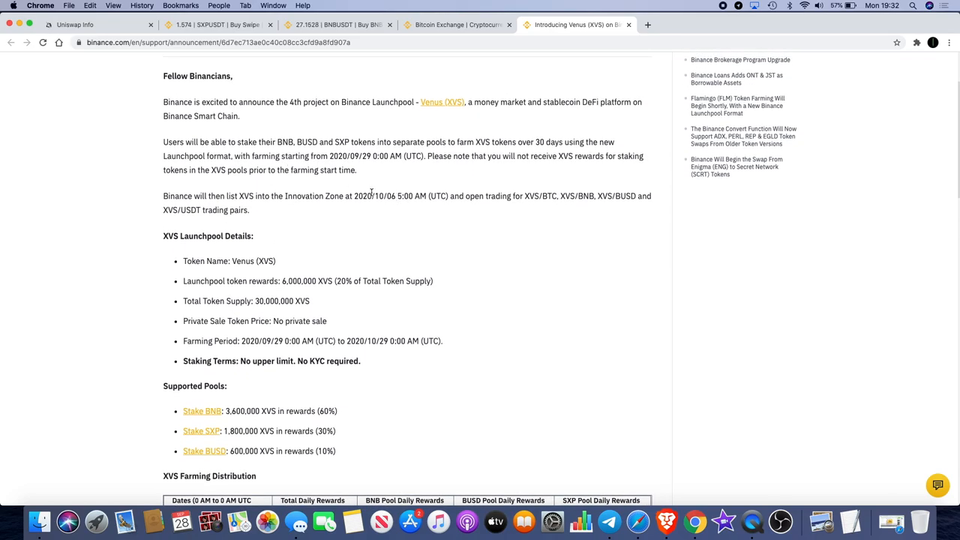
pyautogui.scroll(-3)
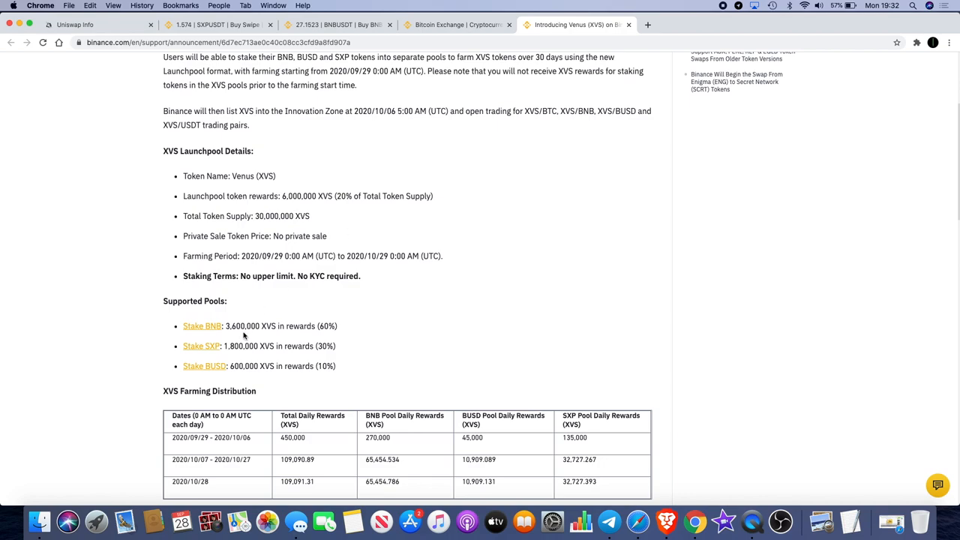
pyautogui.scroll(-3)
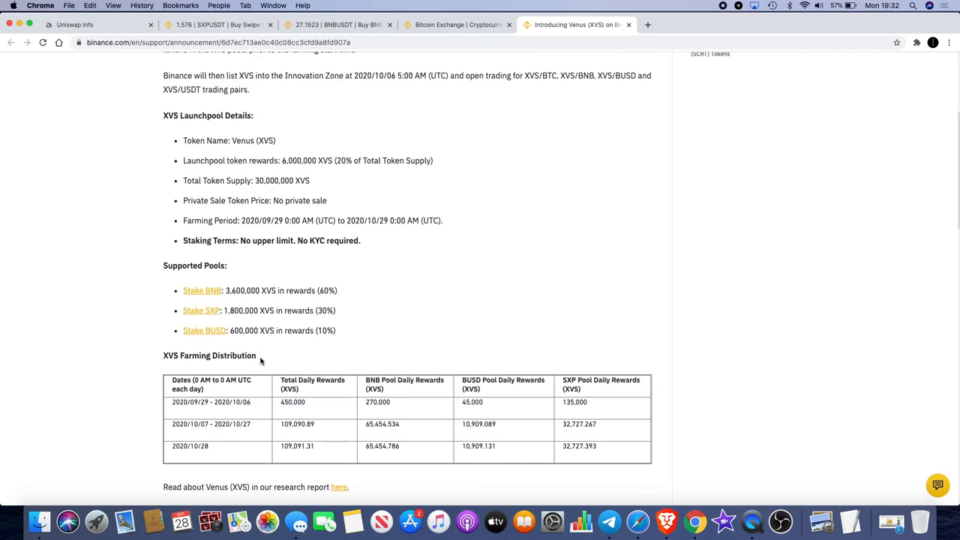
pyautogui.scroll(-3)
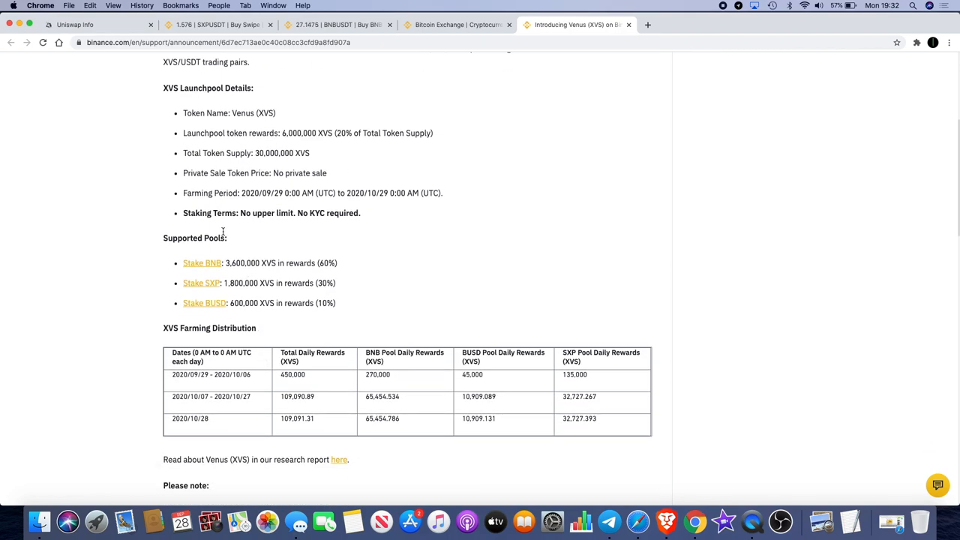
pyautogui.click(217, 25)
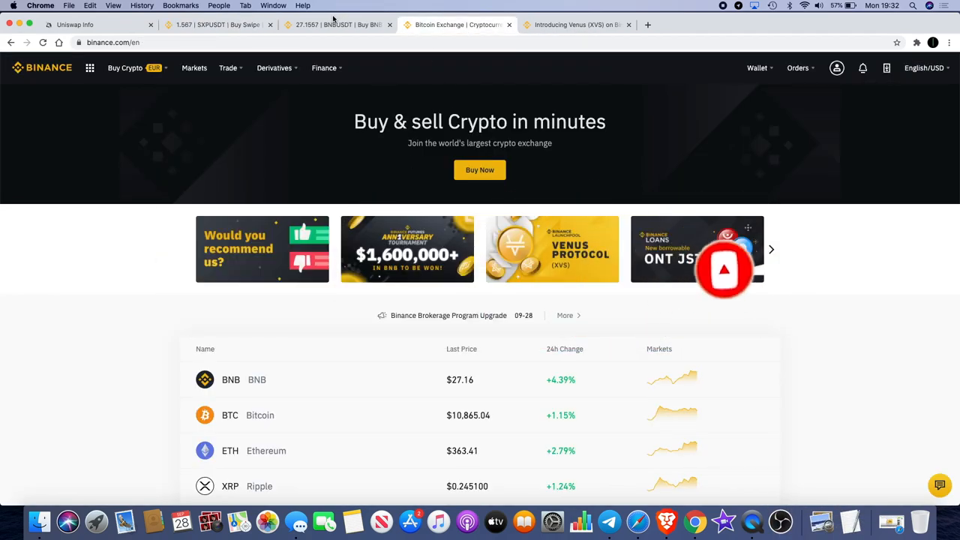
pyautogui.click(577, 25)
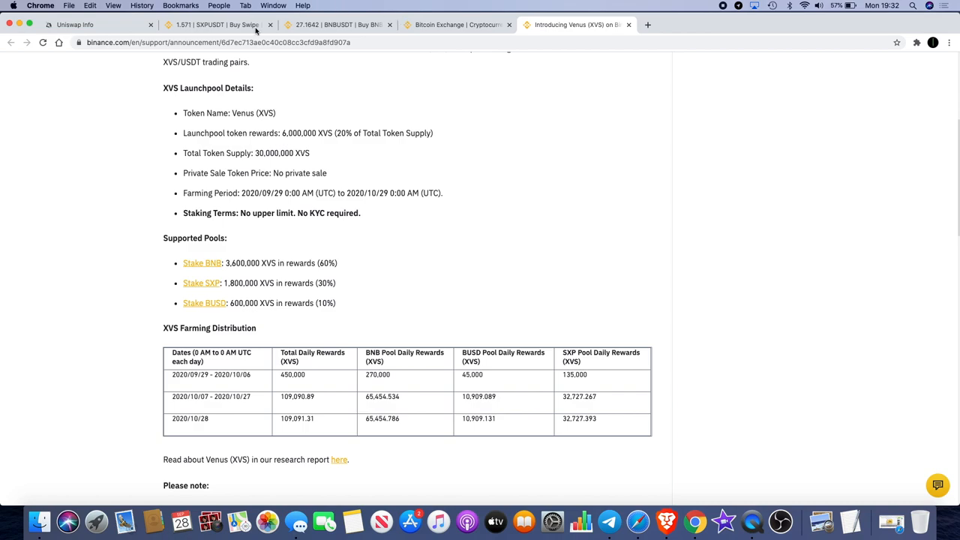
# Step: Bring the SXP/USDT trading tab forward, showing the daily chart with its descending trendline
pyautogui.click(217, 25)
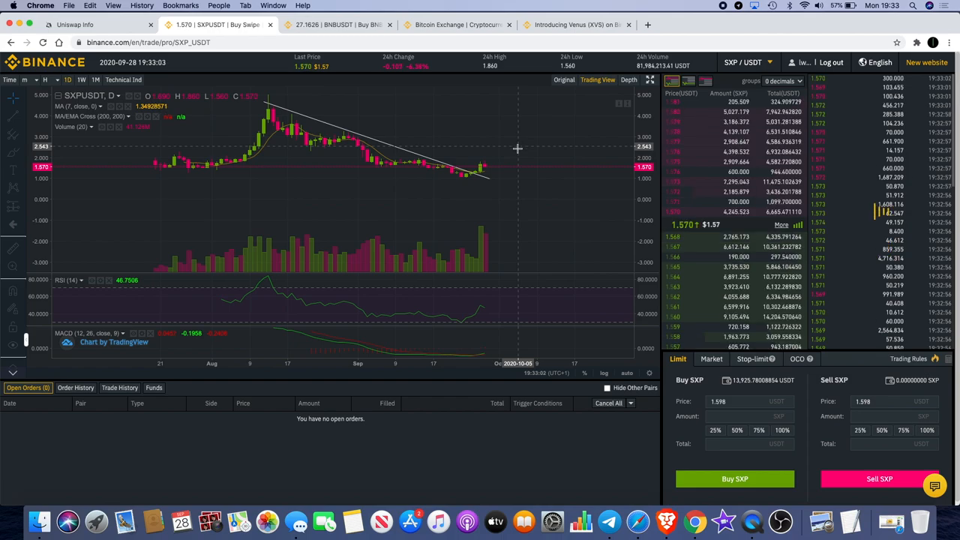
pyautogui.moveTo(488, 161)
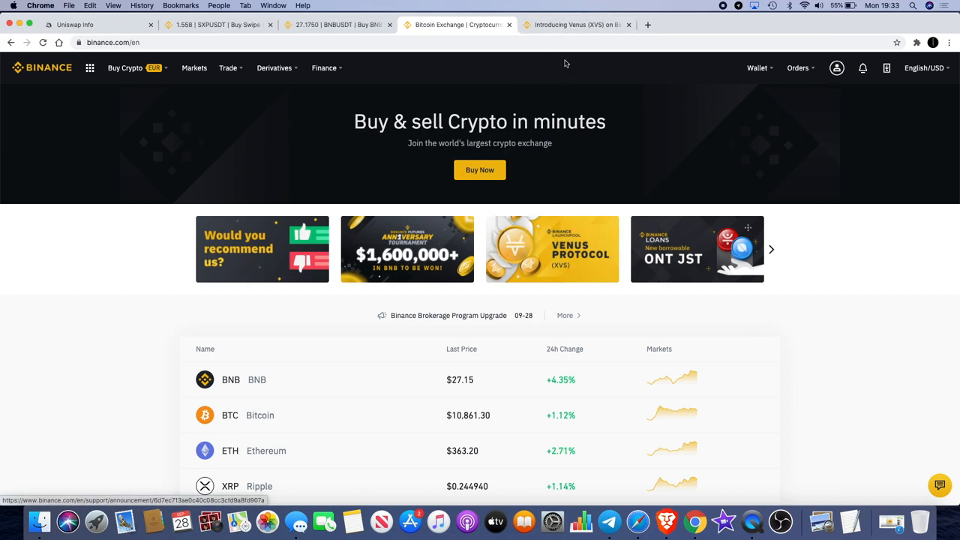
# Step: Flip through the home page and SXP/USDT chart tabs, ending on the XVS announcement
pyautogui.click(577, 24)
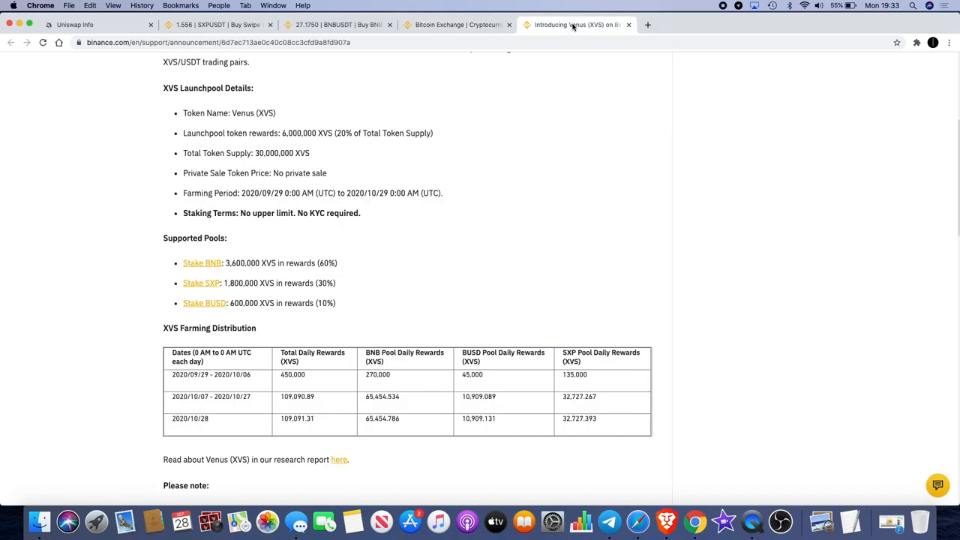
pyautogui.click(456, 25)
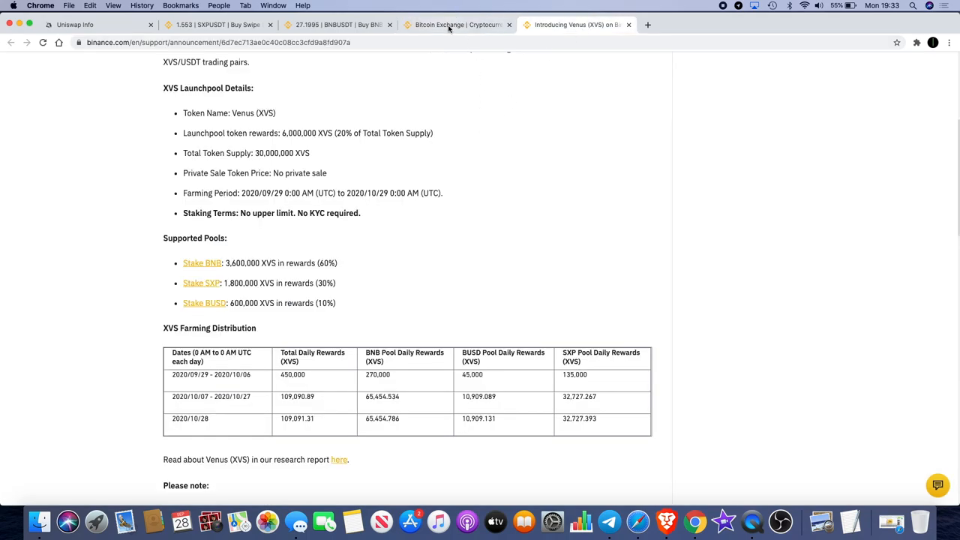
pyautogui.click(455, 25)
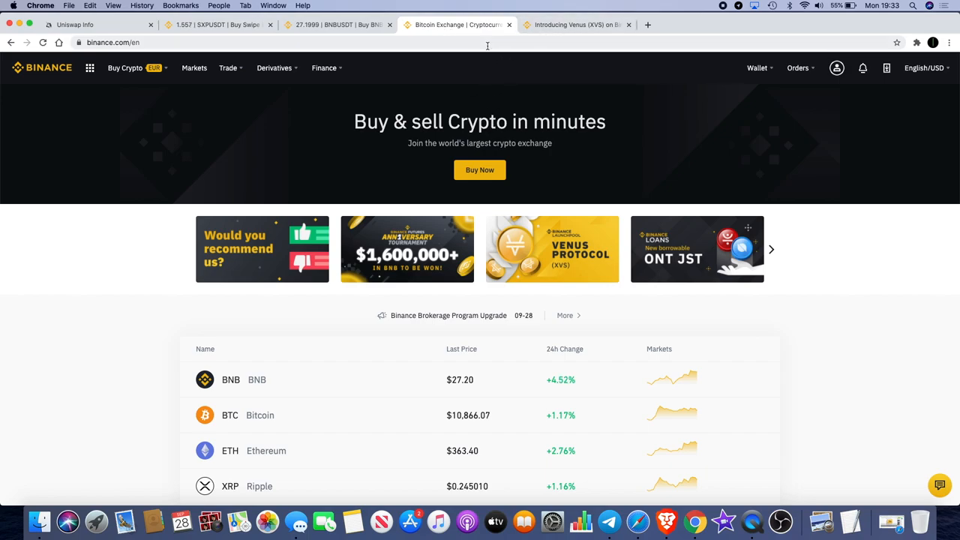
pyautogui.click(217, 25)
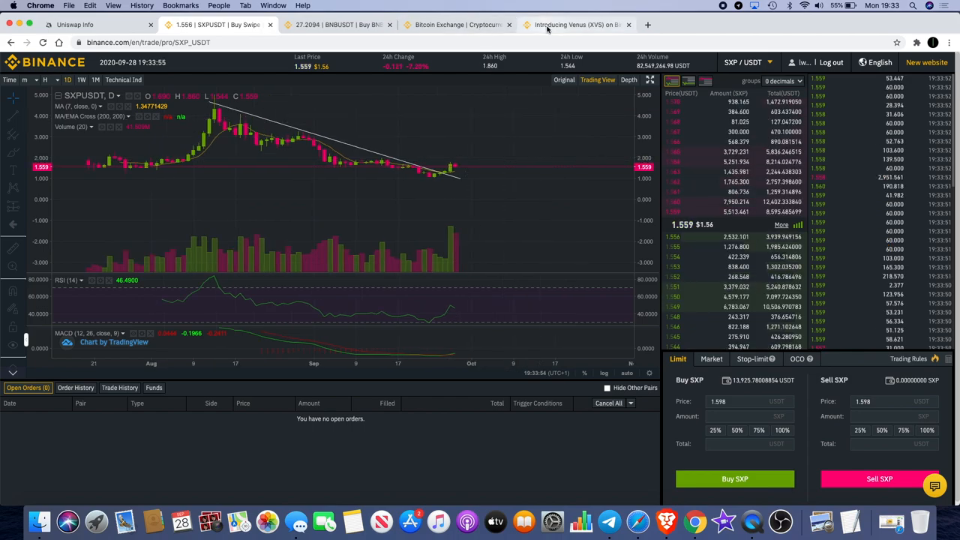
pyautogui.click(573, 25)
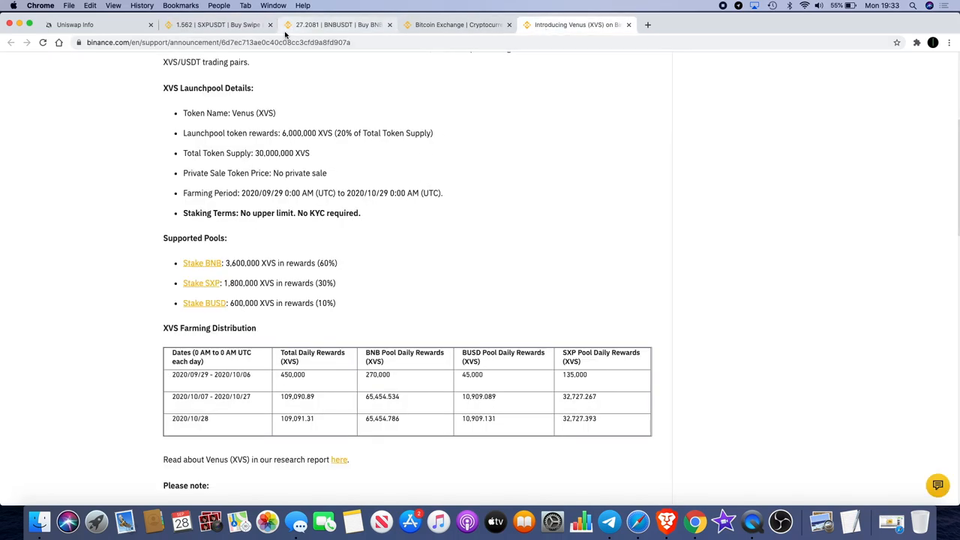
pyautogui.click(217, 24)
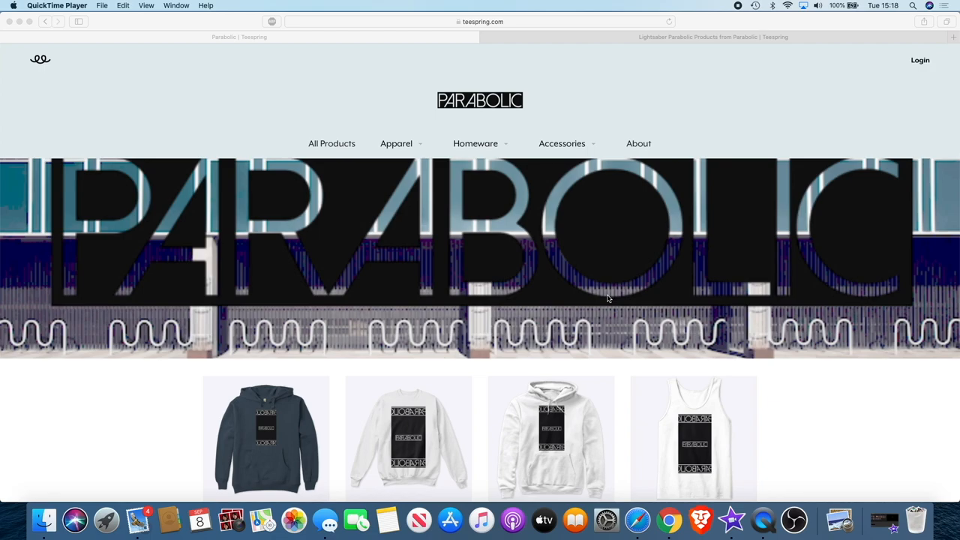
# Step: Browse down the Parabolic store's merchandise to the Lightsaber Parabolic college hoodie
pyautogui.scroll(-3)
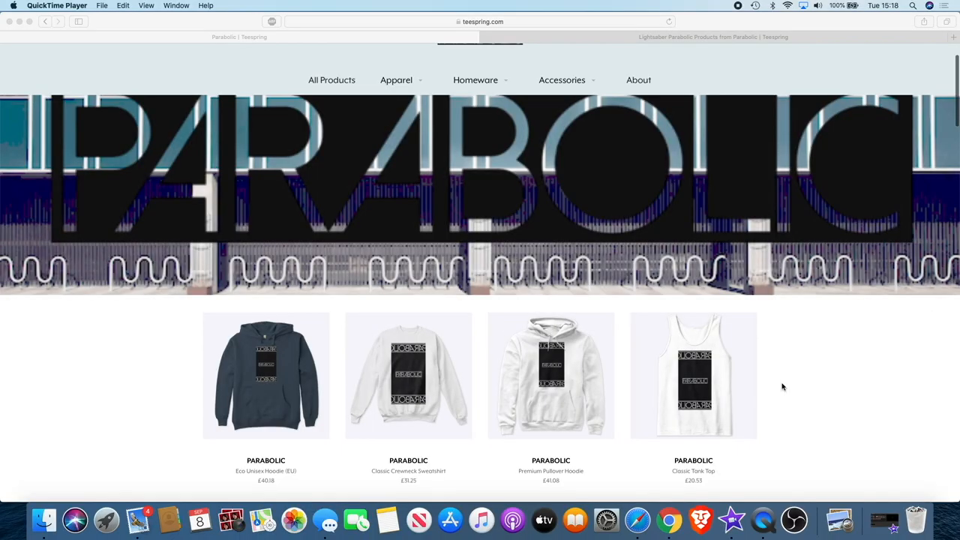
pyautogui.scroll(-3)
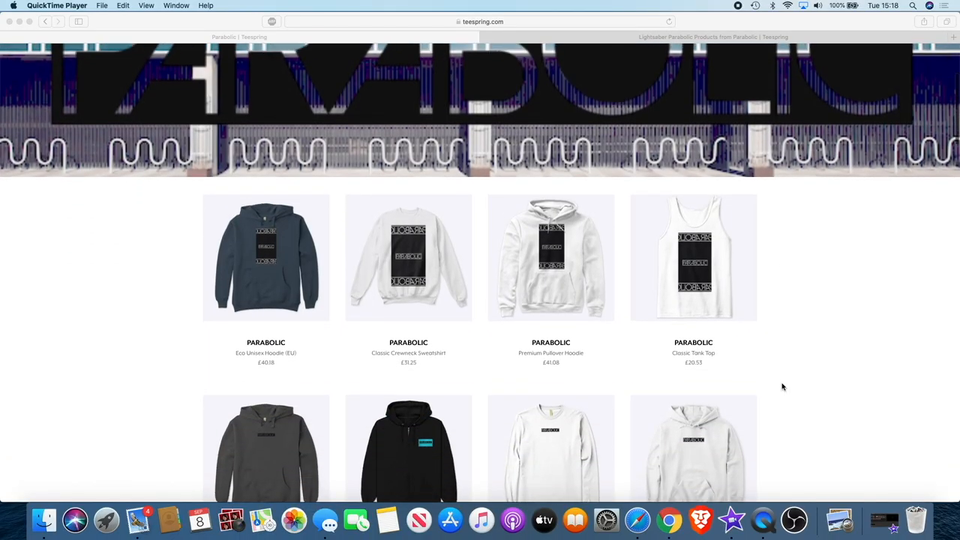
pyautogui.scroll(-3)
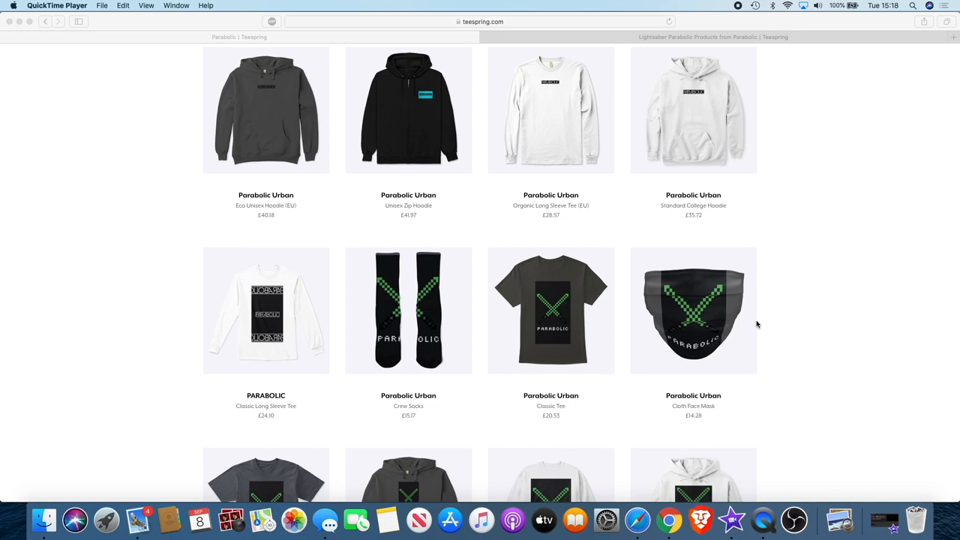
pyautogui.moveTo(630, 324)
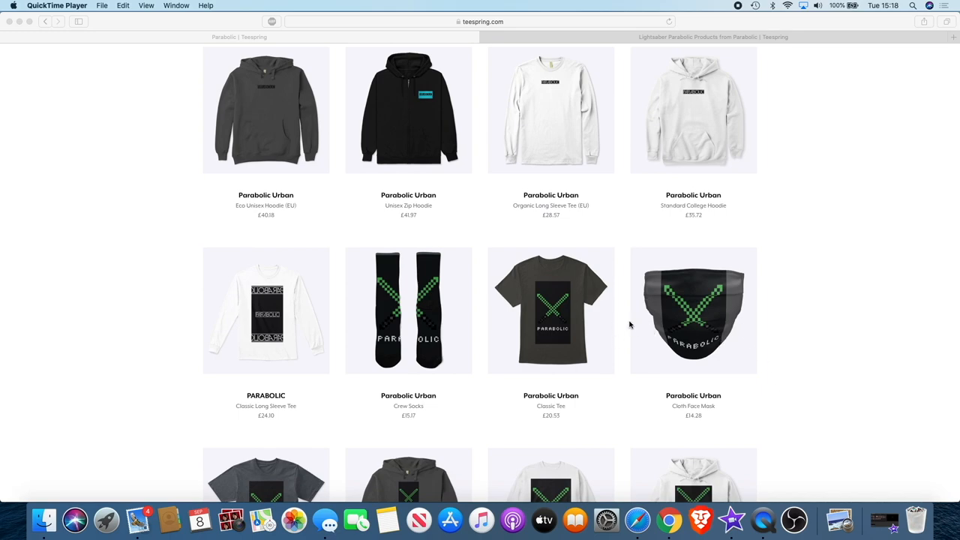
pyautogui.scroll(-3)
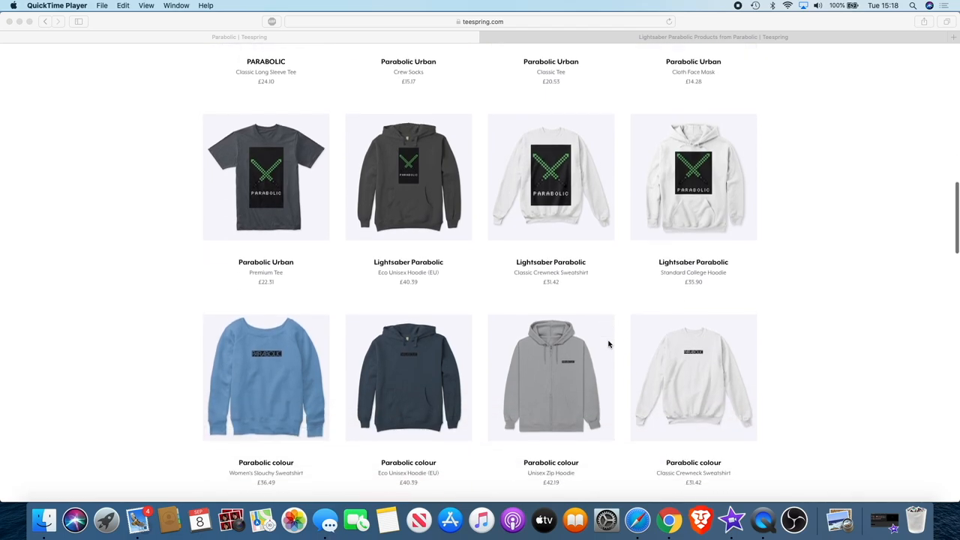
pyautogui.scroll(-3)
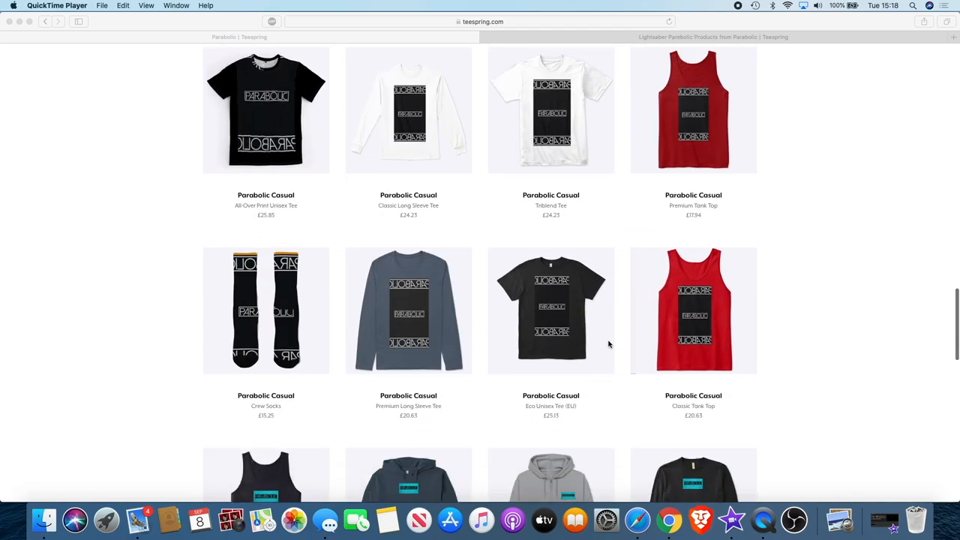
pyautogui.scroll(-3)
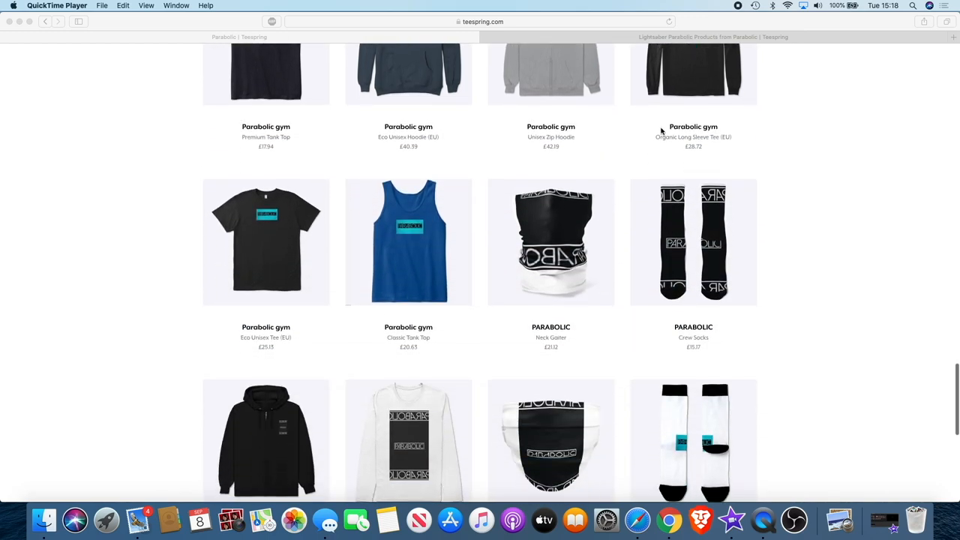
pyautogui.scroll(-3)
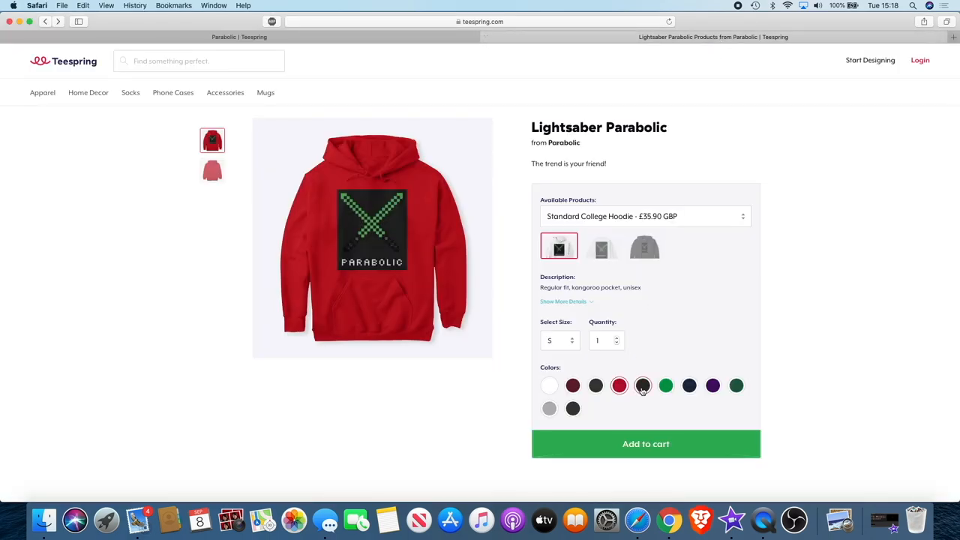
# Step: Show the hoodie in green, then preview the Parabolic mug in light grey, yellow and dark grey
pyautogui.click(642, 385)
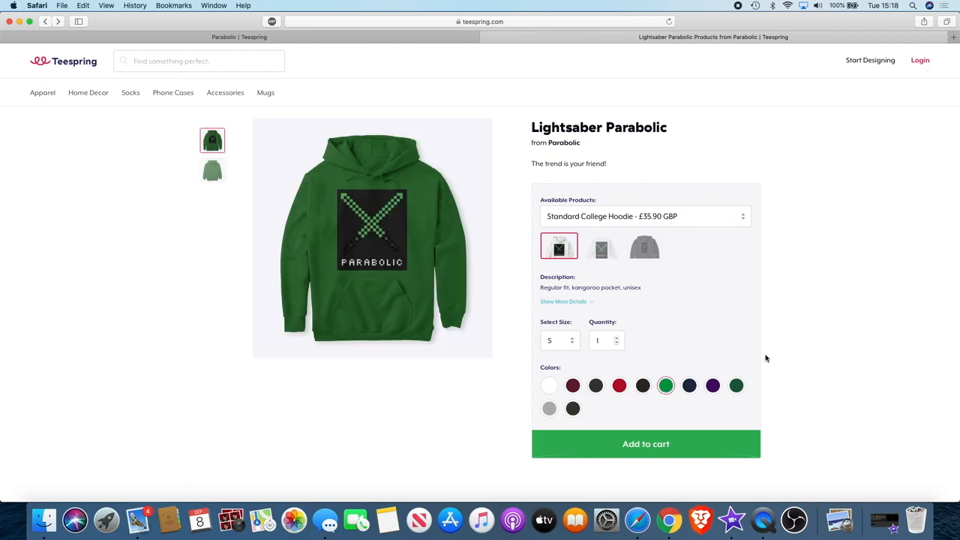
pyautogui.moveTo(829, 370)
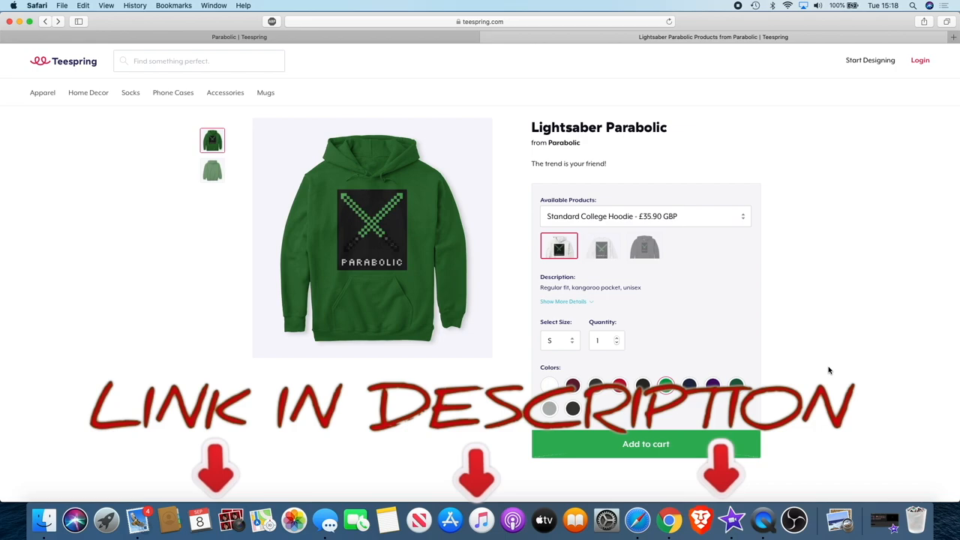
pyautogui.scroll(-3)
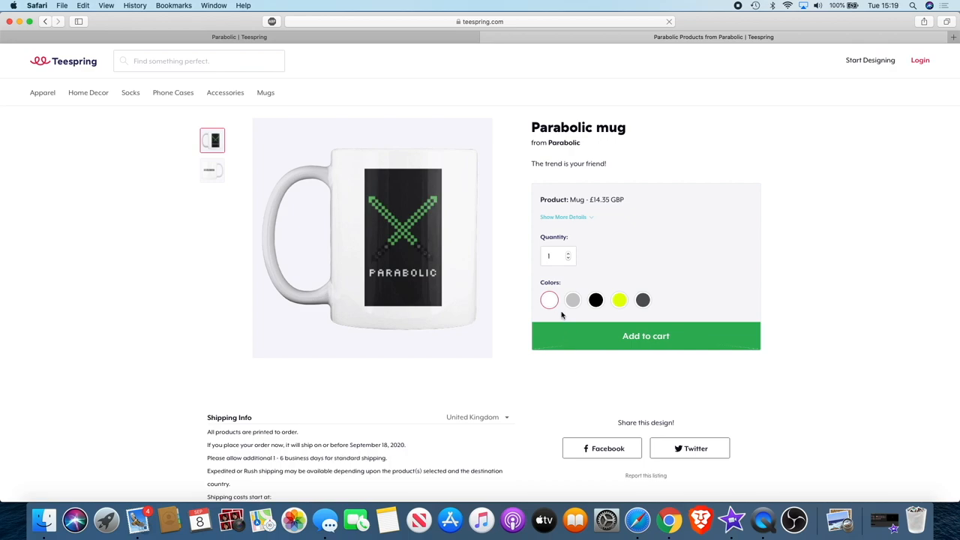
pyautogui.click(572, 300)
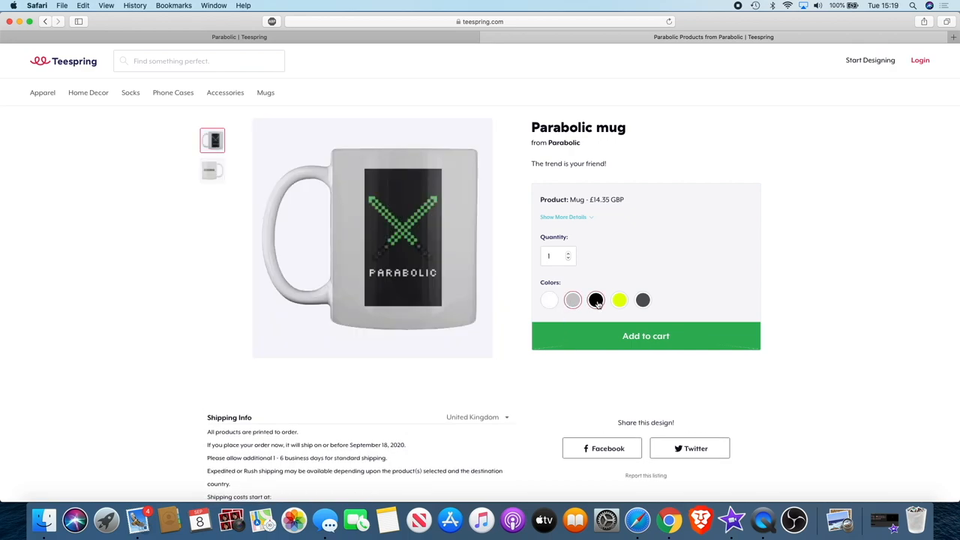
pyautogui.click(619, 300)
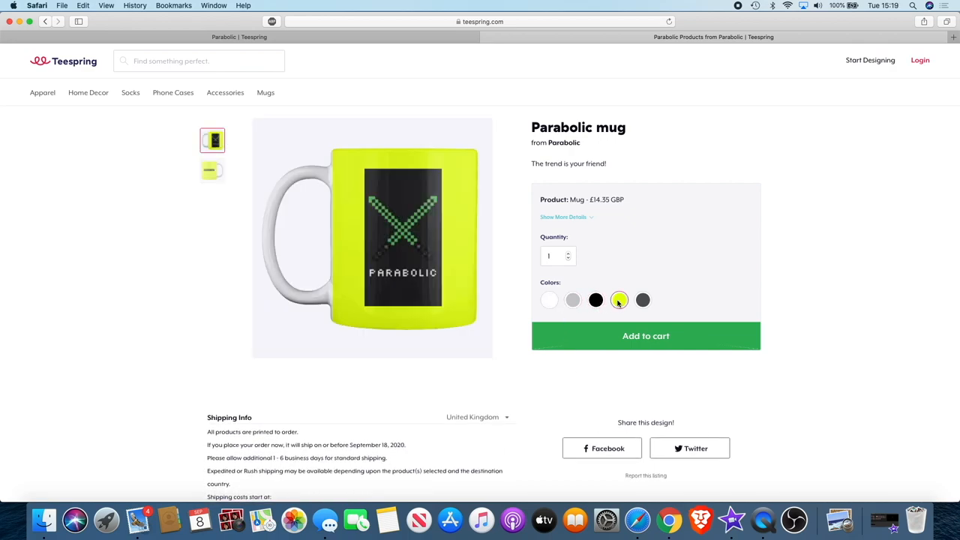
pyautogui.click(643, 300)
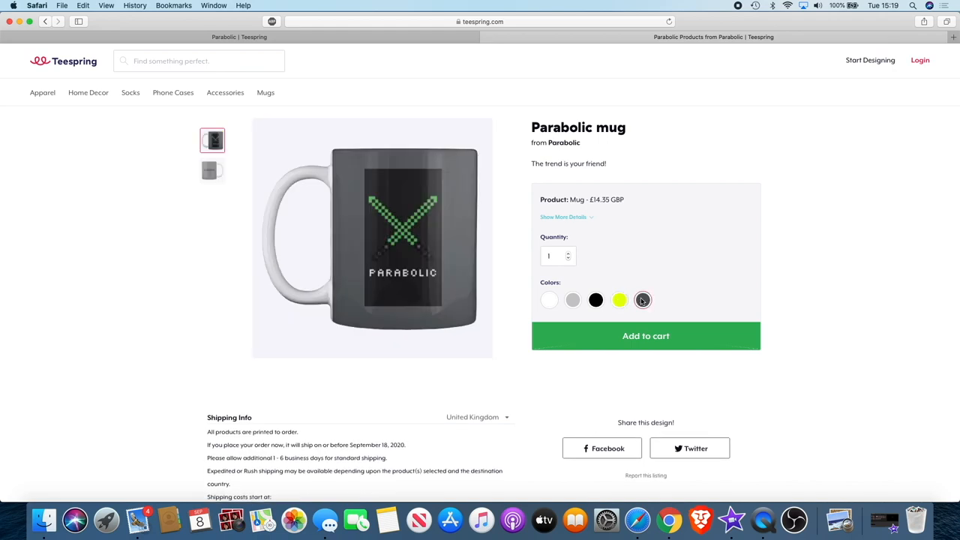